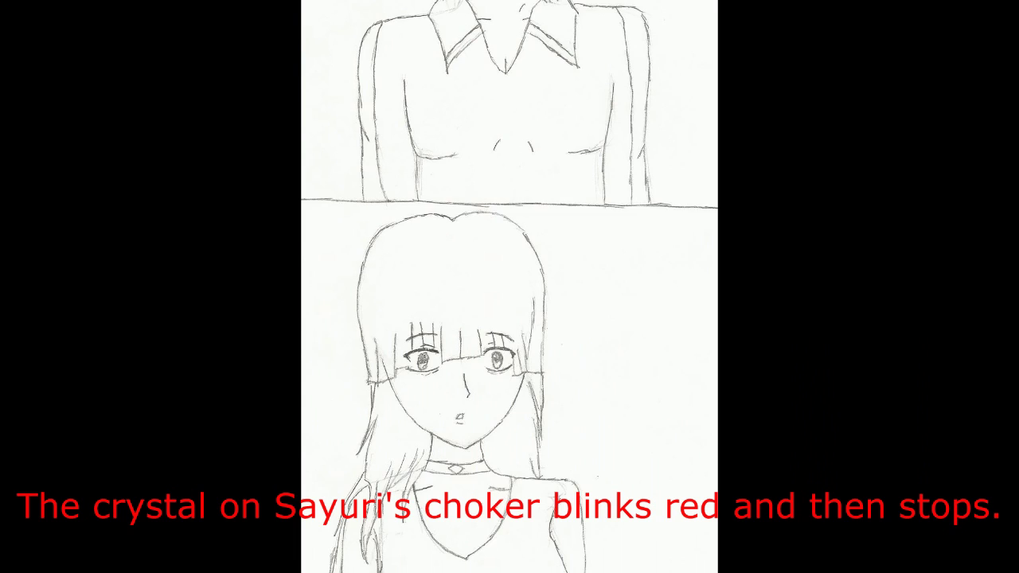
scroll(down, 3)
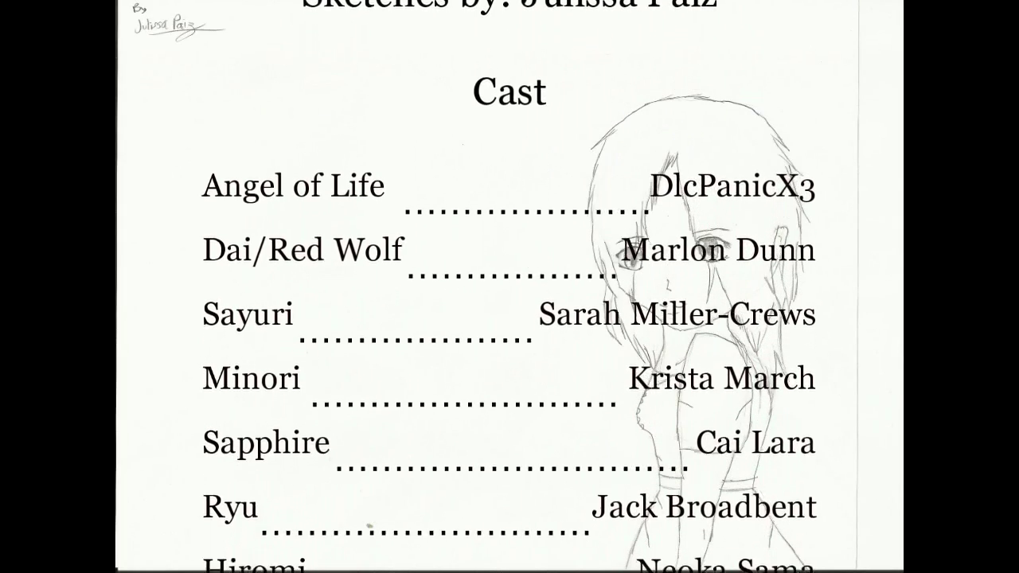
scroll(down, 3)
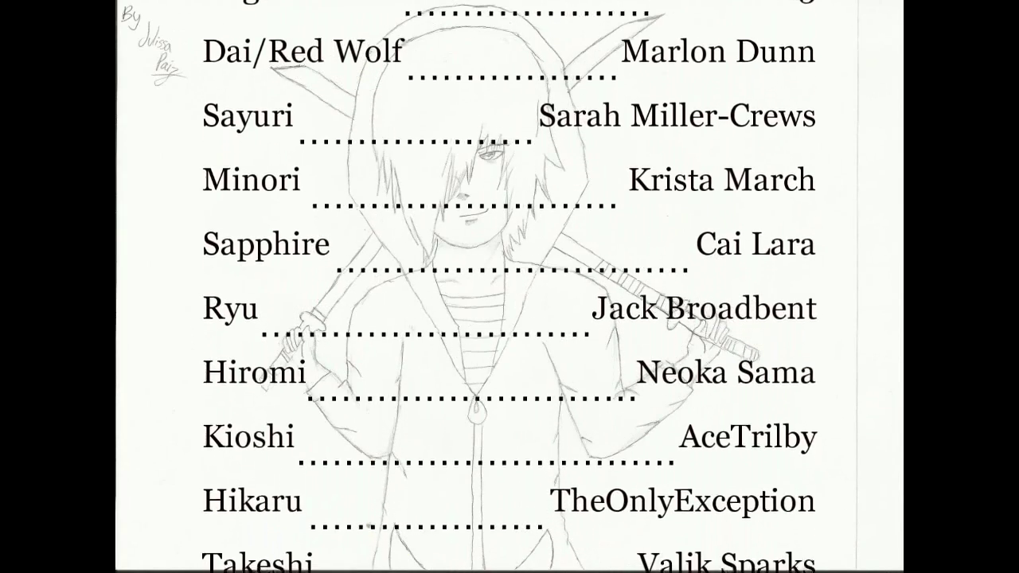
scroll(down, 3)
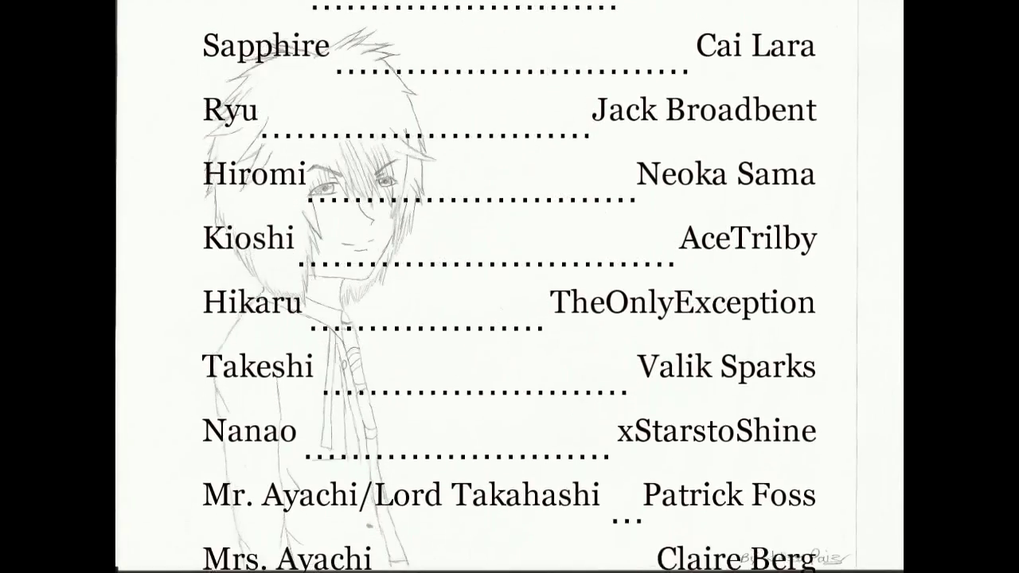
scroll(down, 3)
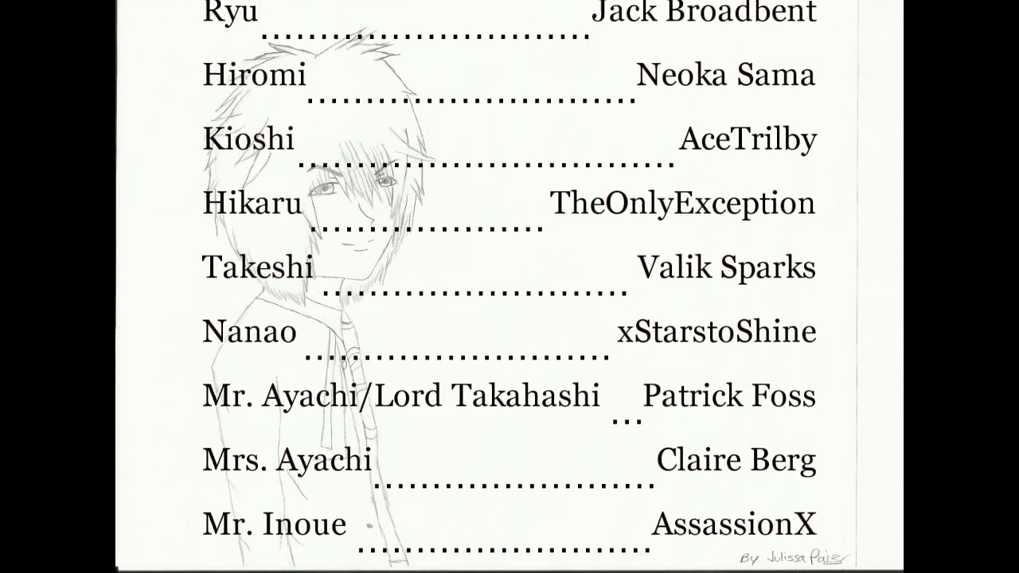
scroll(down, 3)
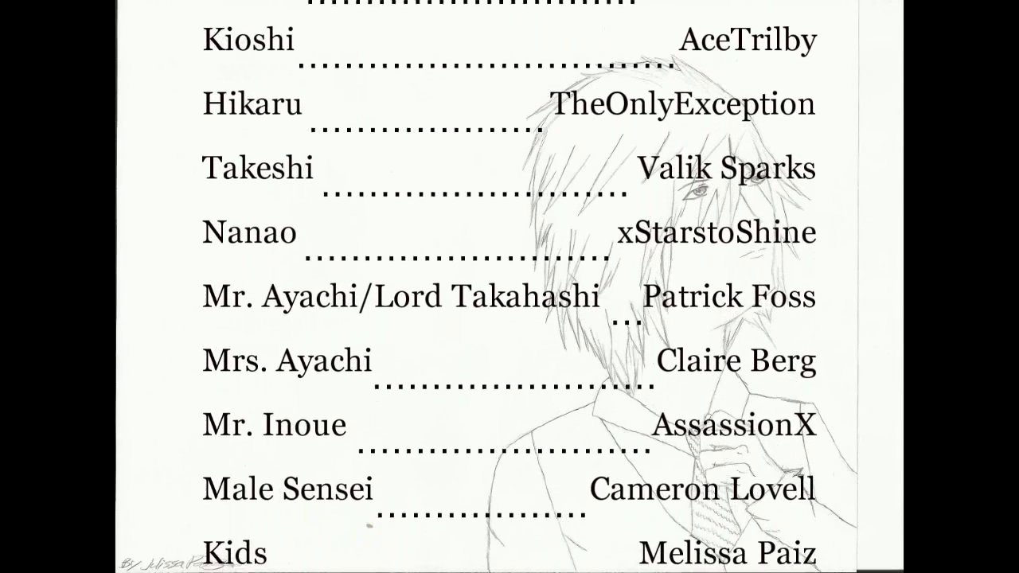
scroll(down, 3)
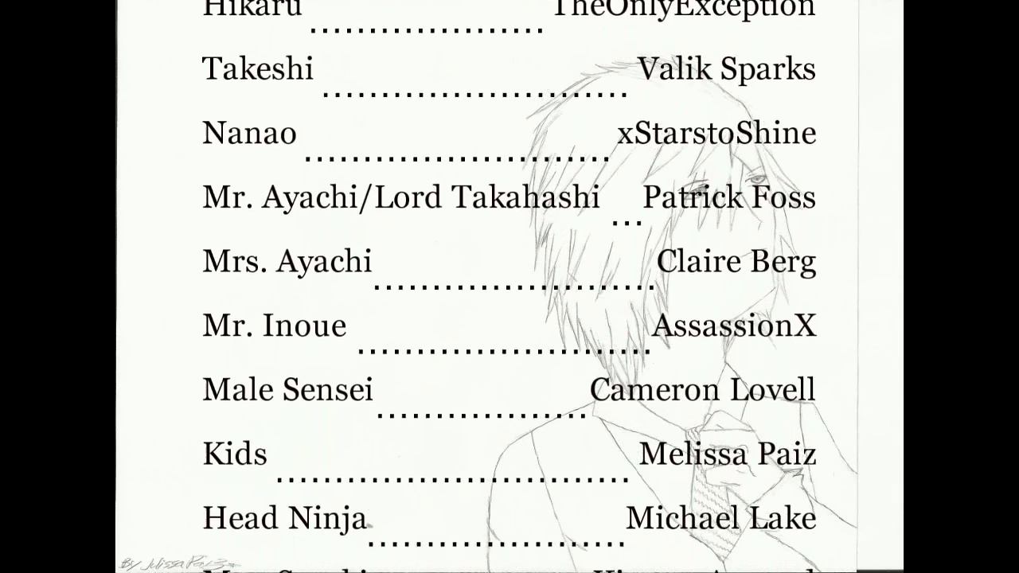
scroll(down, 3)
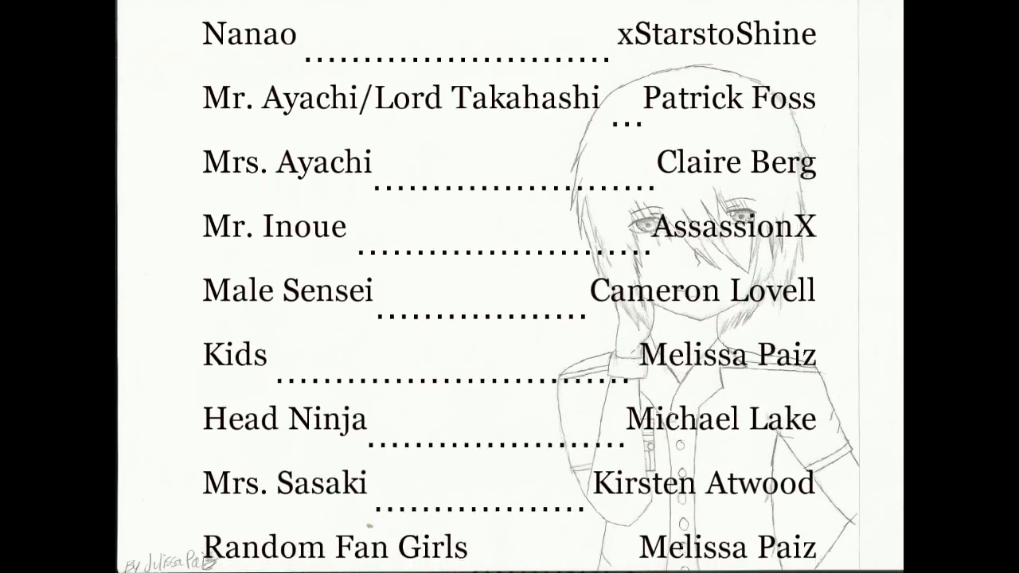
scroll(down, 3)
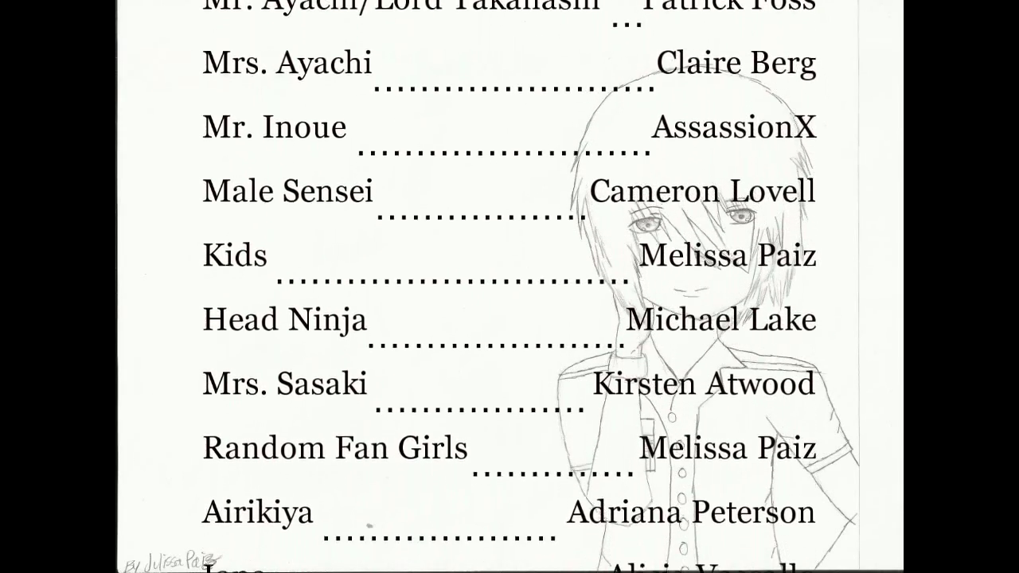
scroll(down, 3)
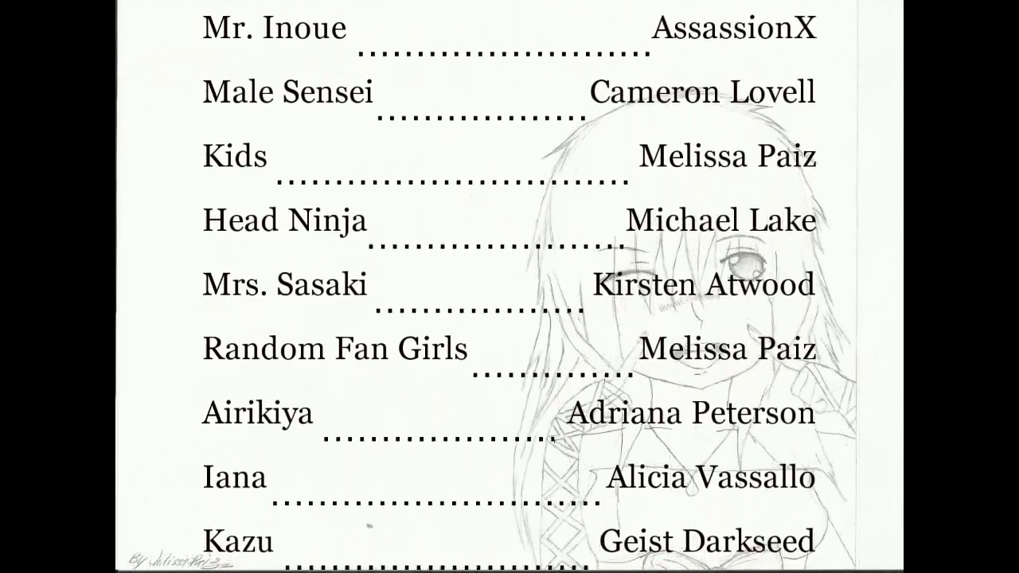
scroll(down, 3)
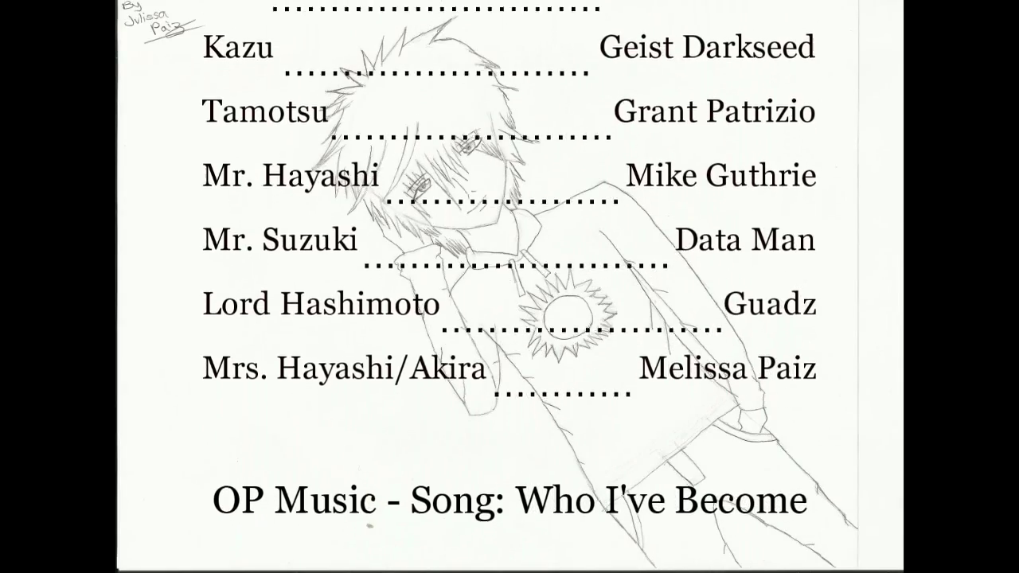
scroll(down, 3)
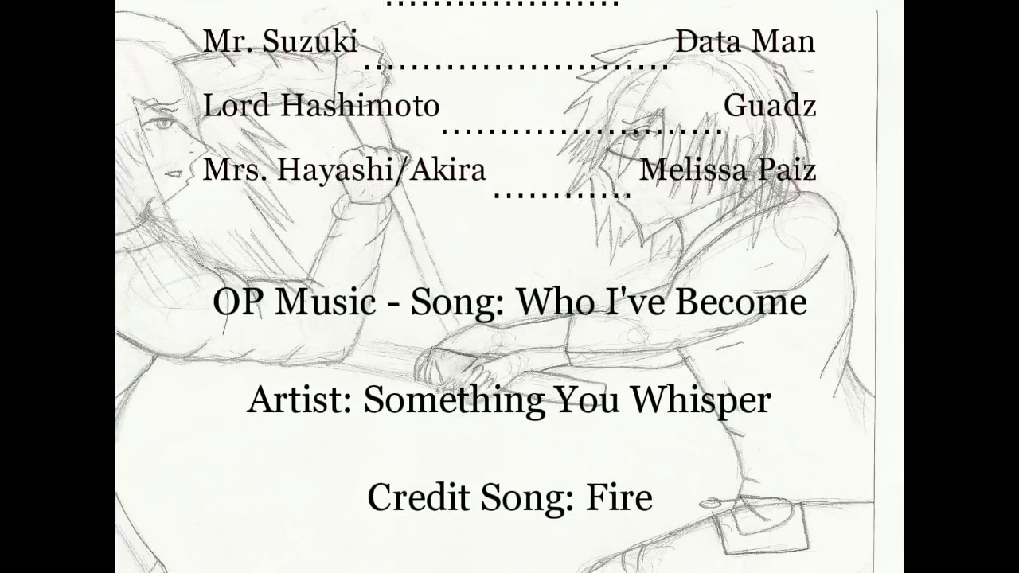
scroll(up, 3)
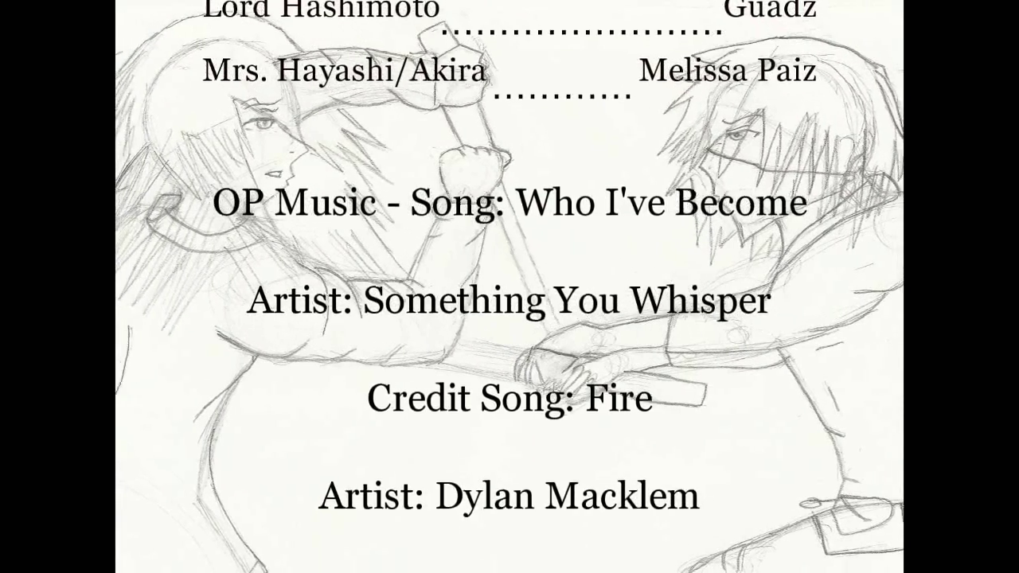